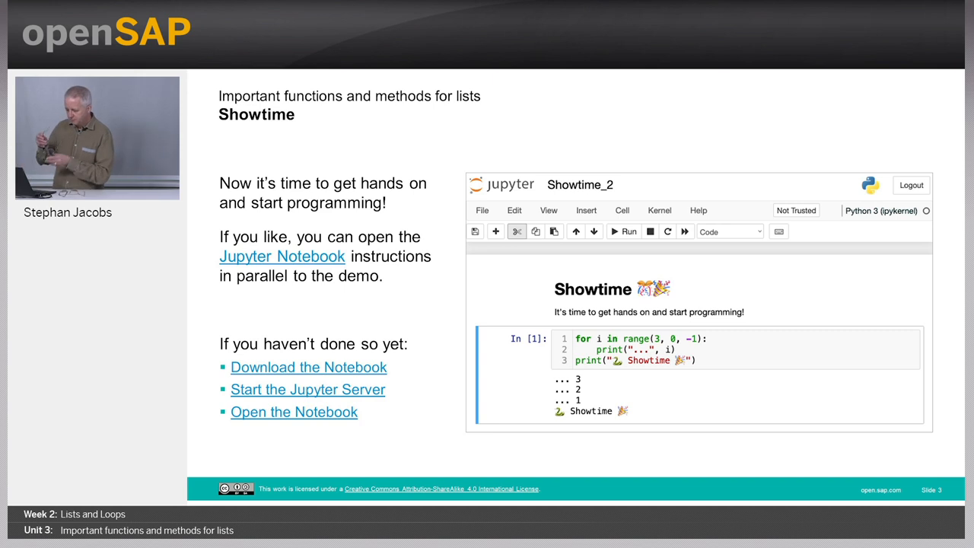
Highlight the len() function named in the explanatory text.
{"action": "left_click", "coordinate": [293, 412]}
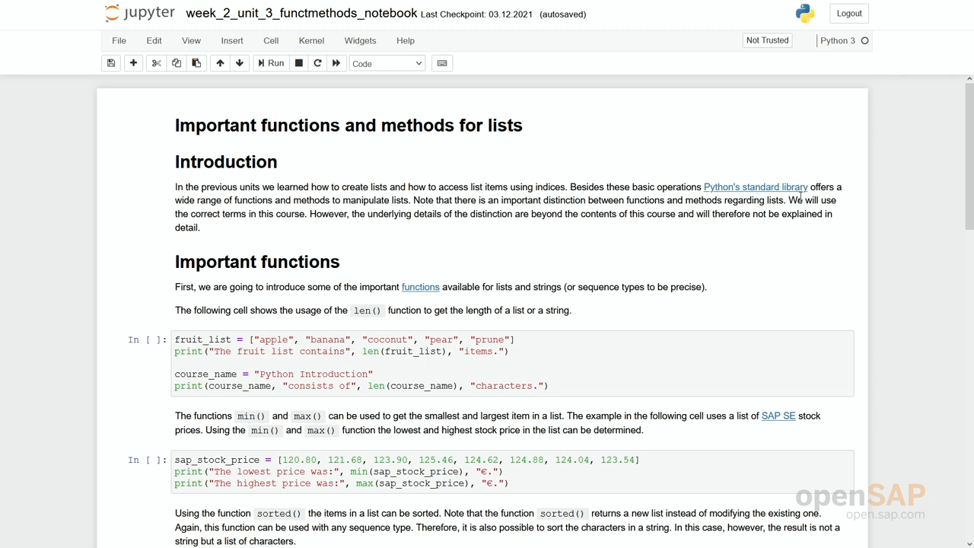
{"action": "scroll", "scroll_direction": "down", "scroll_amount": 3}
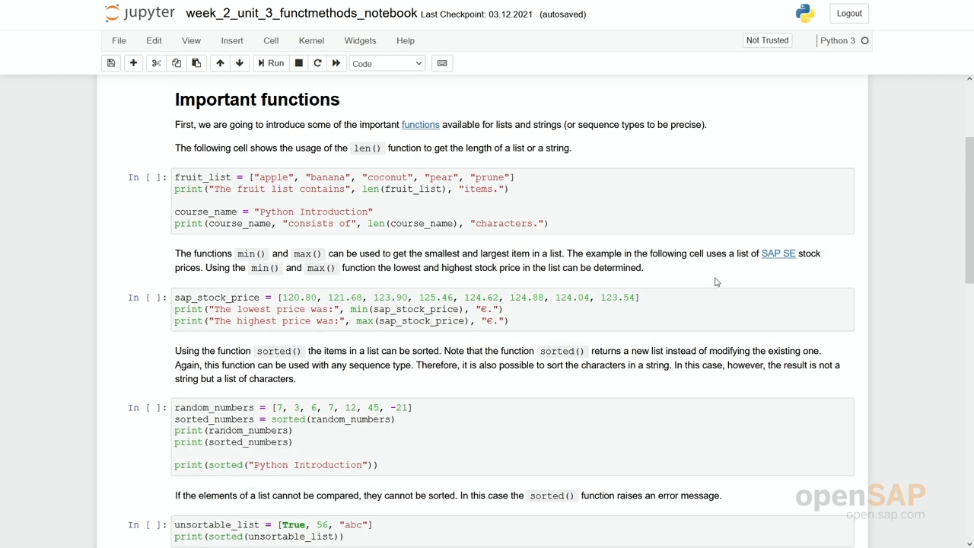
{"action": "mouse_move", "coordinate": [353, 151]}
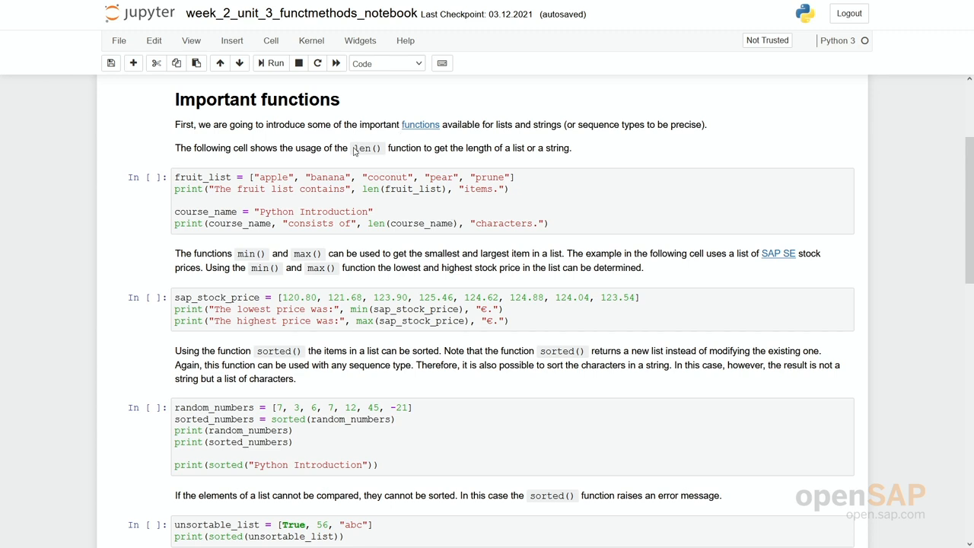
{"action": "double_click", "coordinate": [360, 147]}
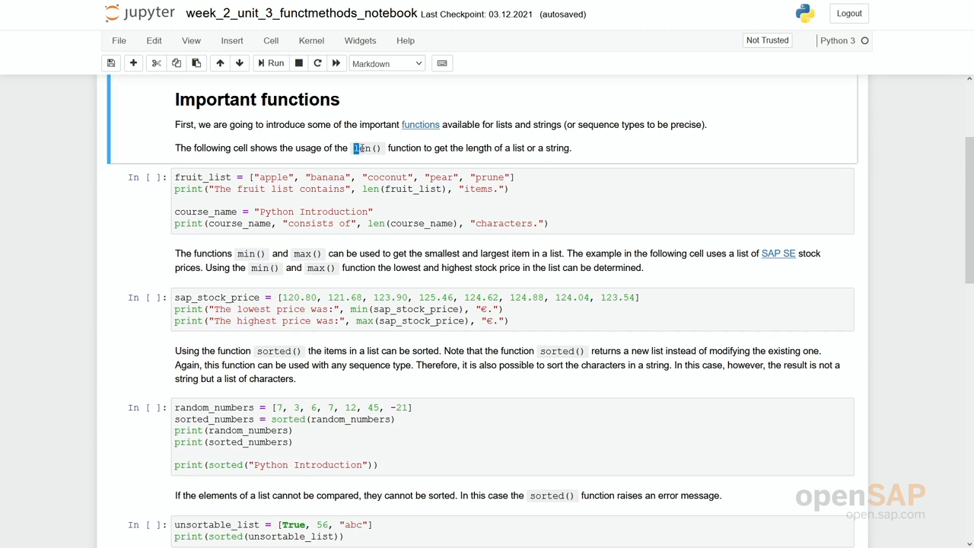
{"action": "double_click", "coordinate": [368, 148]}
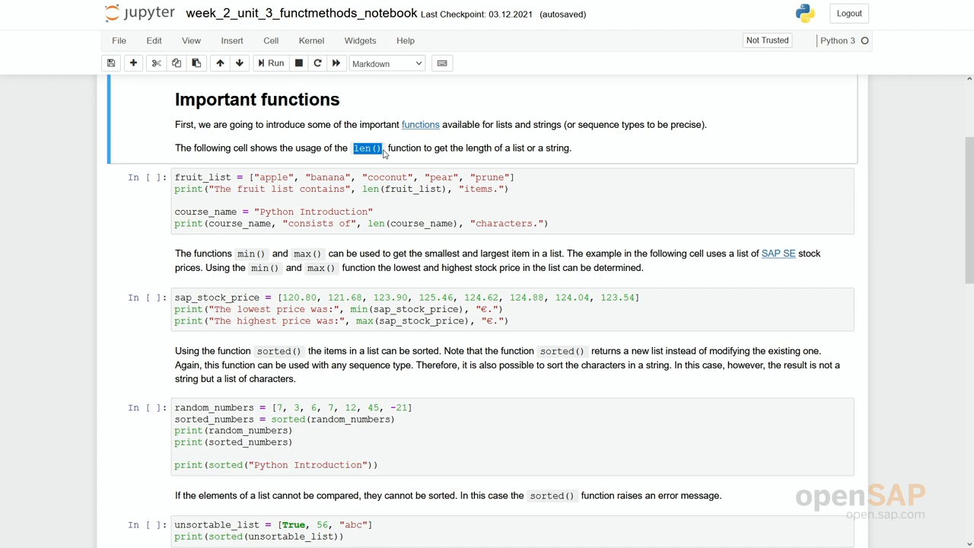
{"action": "mouse_move", "coordinate": [360, 198]}
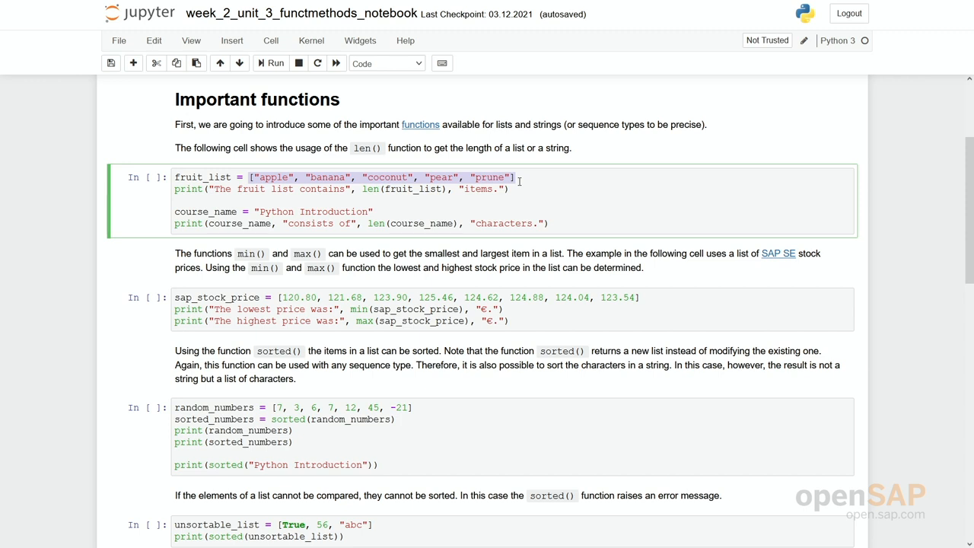
{"action": "mouse_move", "coordinate": [353, 196]}
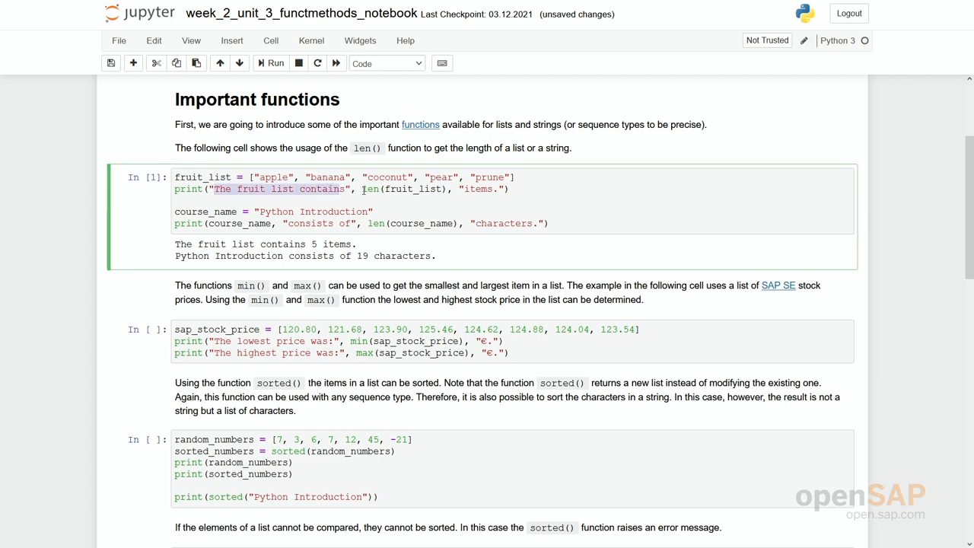
Highlight len(fruit_list) and the 'items.' text in the fruit list print statement.
{"action": "left_click", "coordinate": [364, 189]}
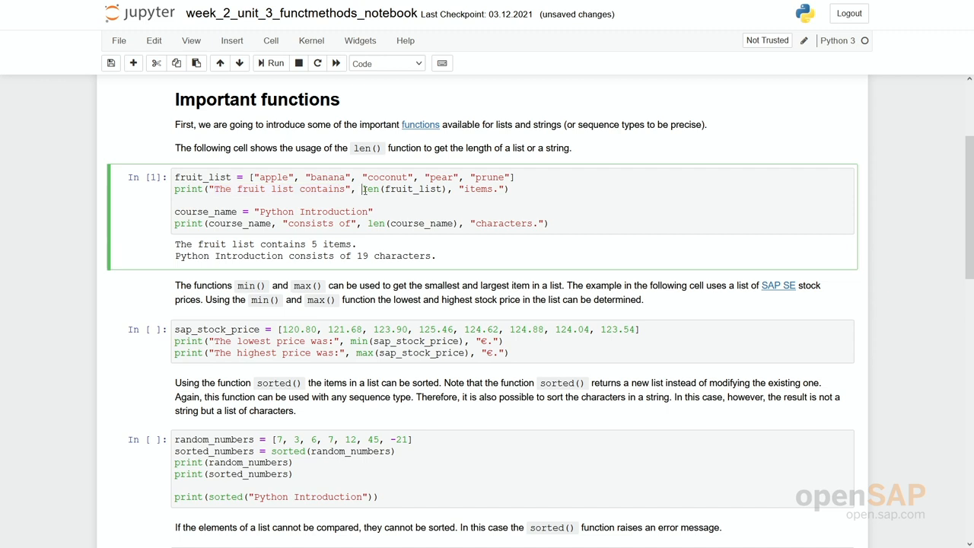
{"action": "double_click", "coordinate": [405, 189]}
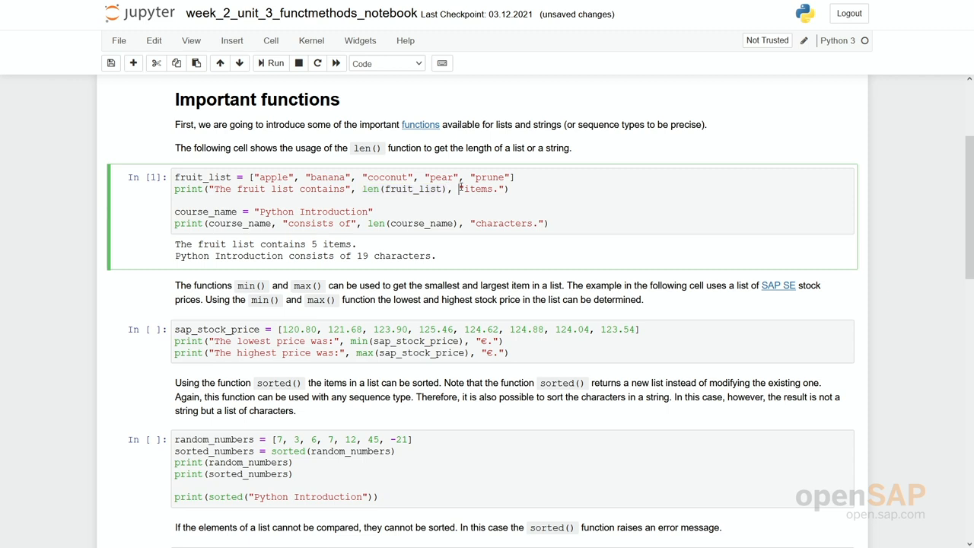
{"action": "double_click", "coordinate": [479, 189]}
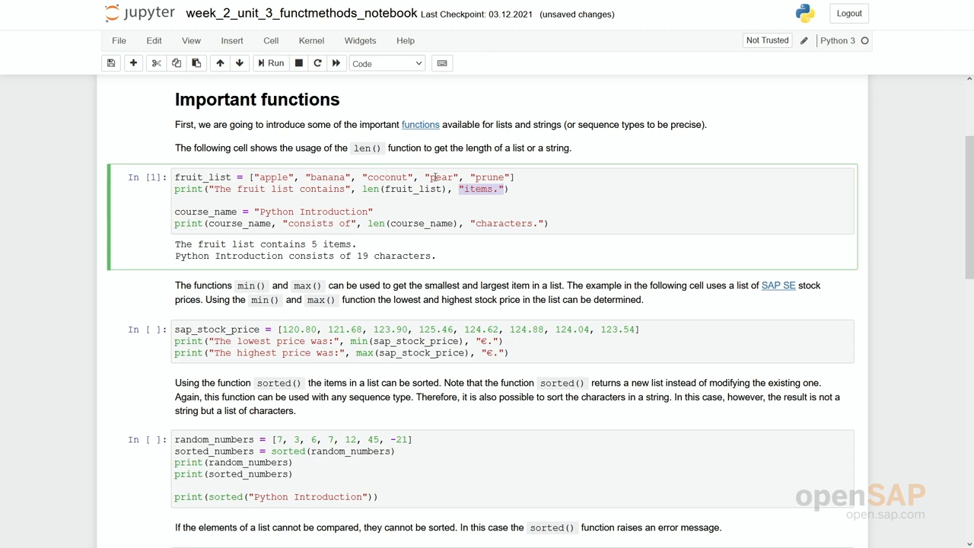
{"action": "mouse_move", "coordinate": [484, 177]}
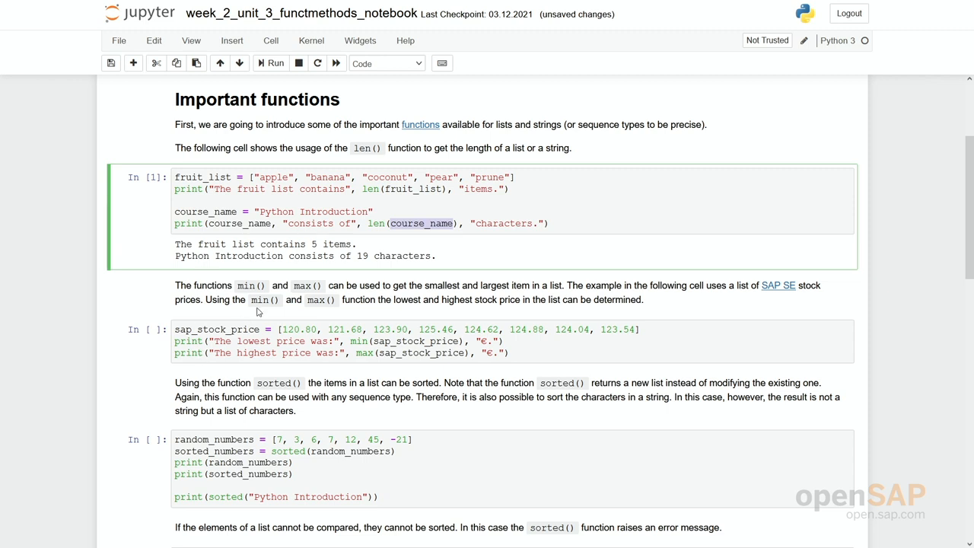
Run the sap_stock_price min()/max() cell, showing lowest 120.8 € and highest 125.46 €.
{"action": "scroll", "scroll_direction": "down", "scroll_amount": 3}
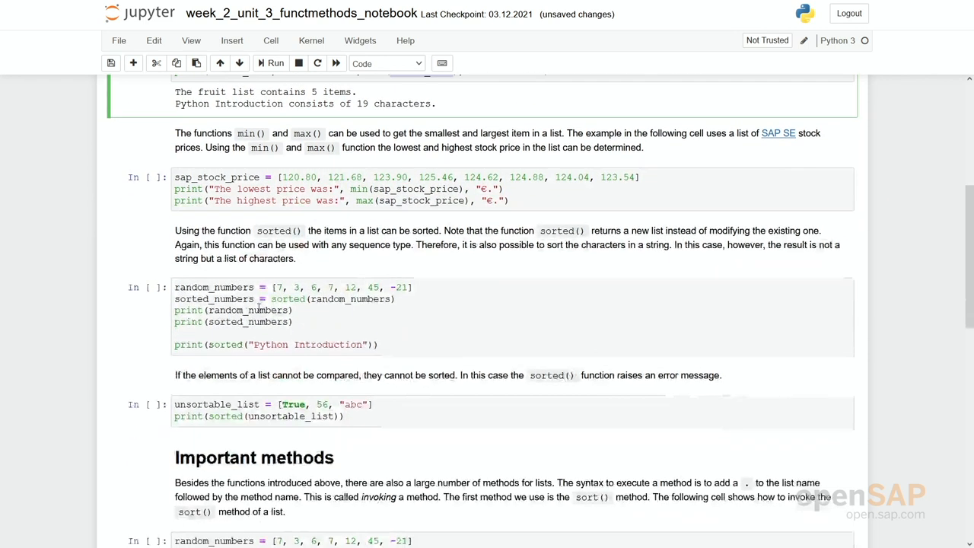
{"action": "scroll", "scroll_direction": "down", "scroll_amount": 3}
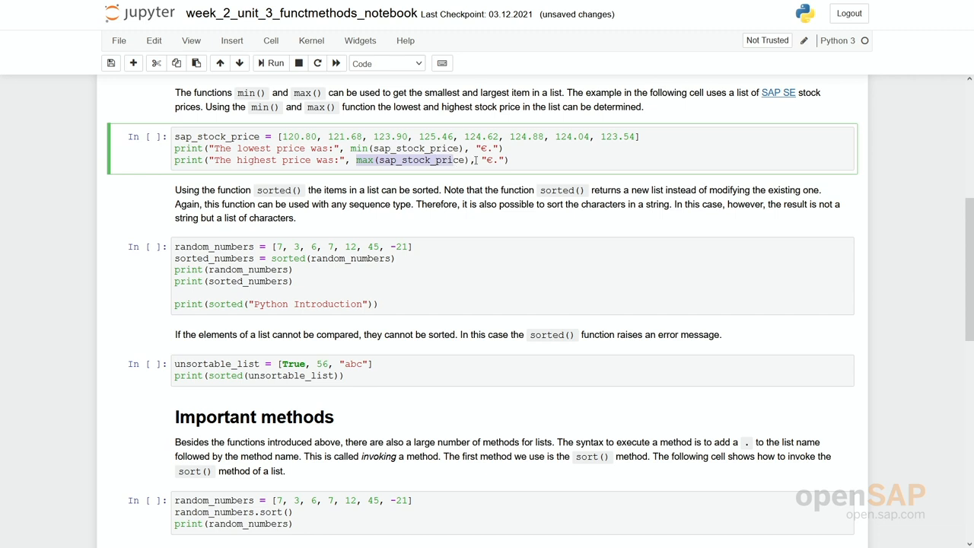
{"action": "left_click", "coordinate": [272, 63]}
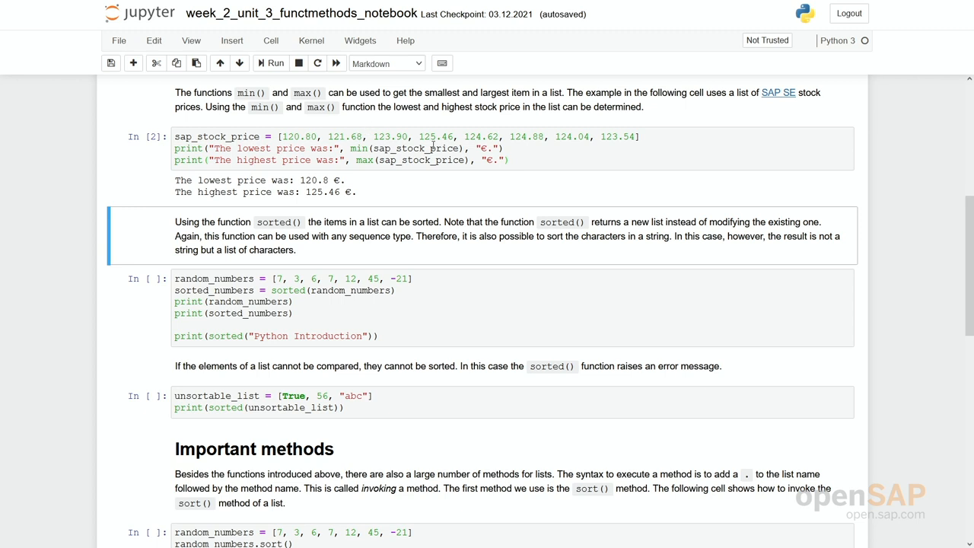
{"action": "left_click", "coordinate": [487, 149]}
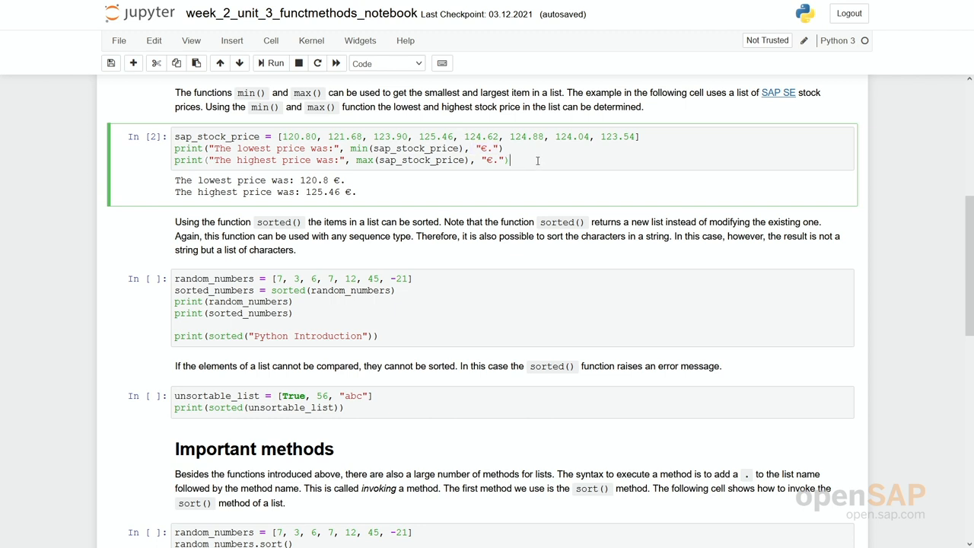
Add l = [True, 12, "abc"] and print(min(l)) to the stock price cell to raise a TypeError.
{"action": "key", "text": "enter"}
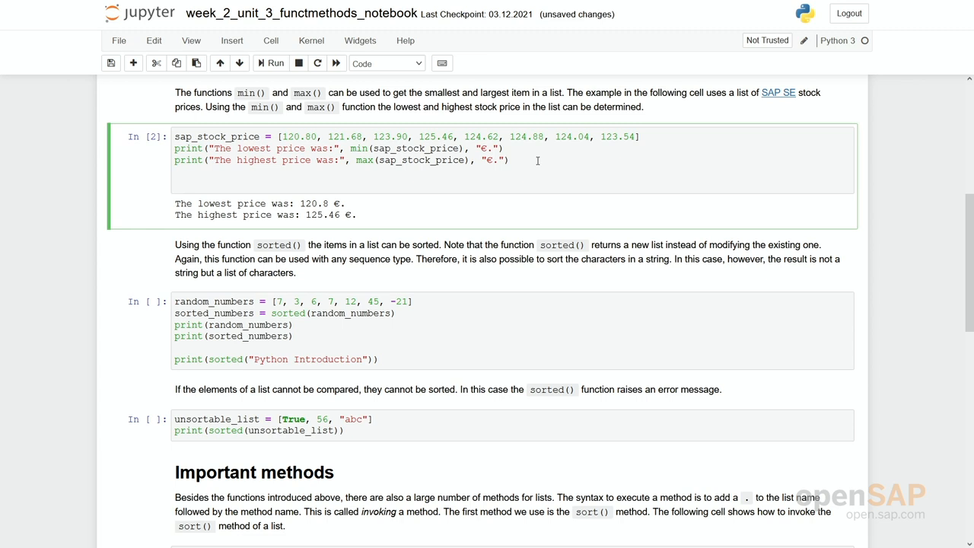
{"action": "type", "text": "l ="}
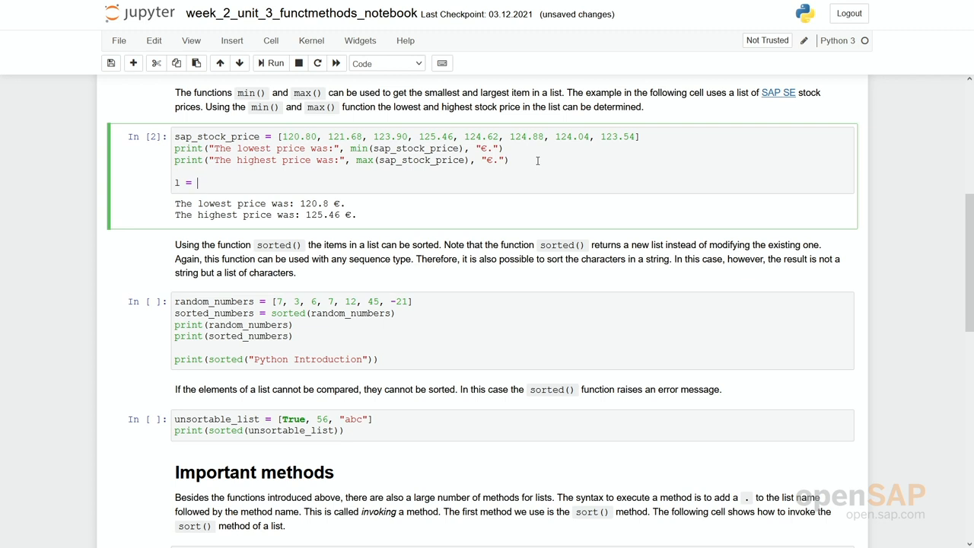
{"action": "mouse_move", "coordinate": [540, 159]}
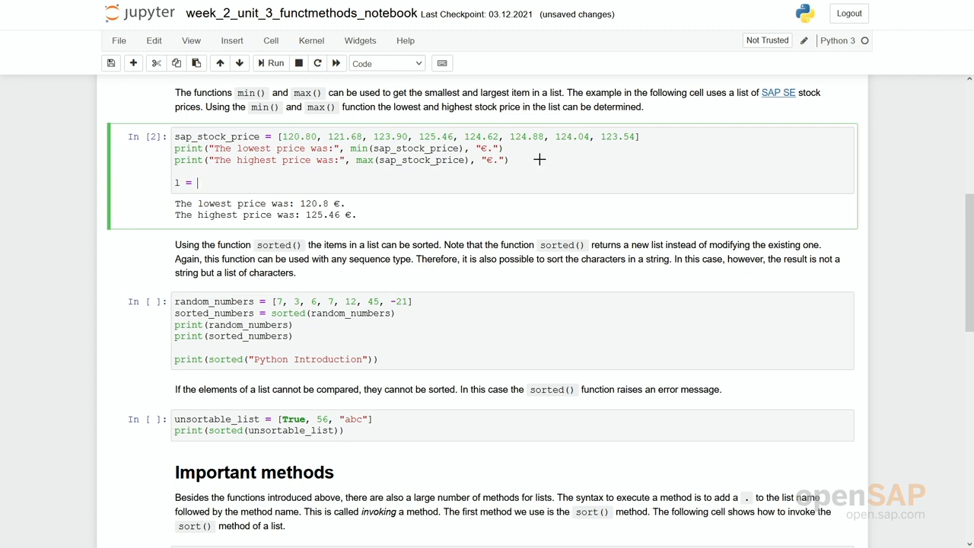
{"action": "type", "text": "[T]"}
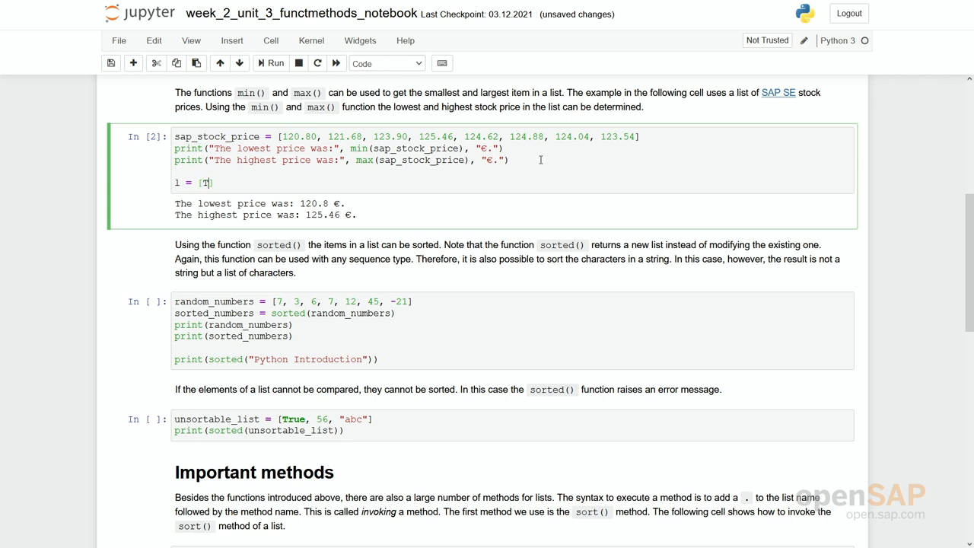
{"action": "type", "text": "True, 12, \""}
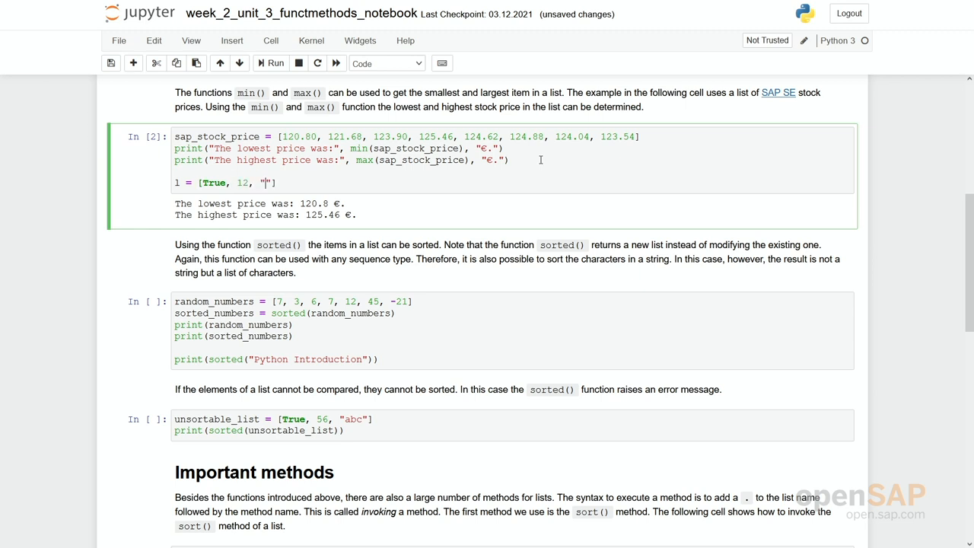
{"action": "mouse_move", "coordinate": [542, 159]}
{"action": "type", "text": "abc"}
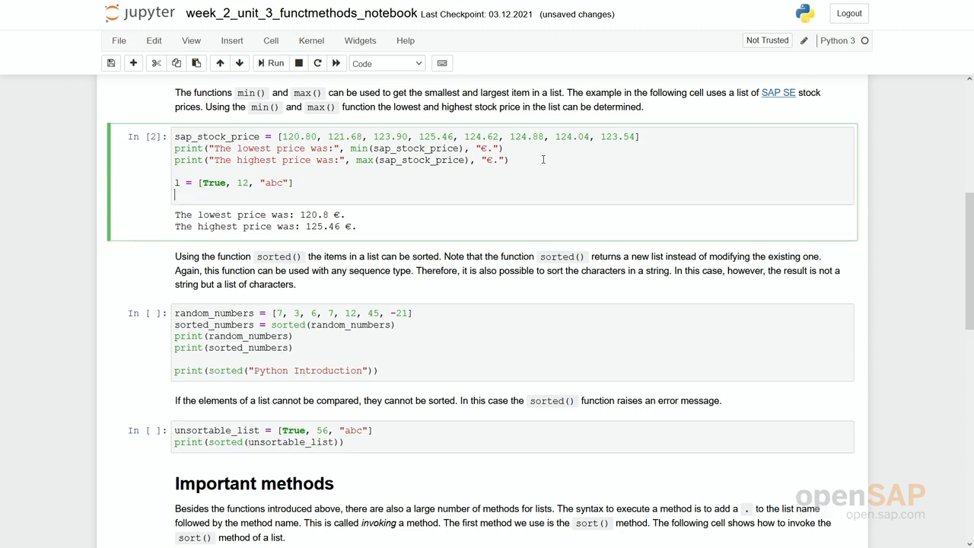
{"action": "type", "text": "print"}
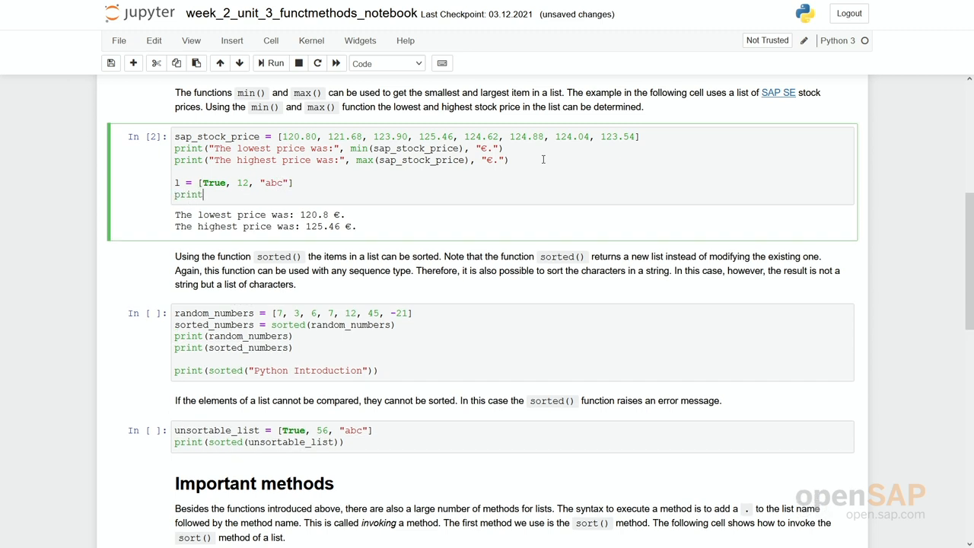
{"action": "type", "text": "(min())"}
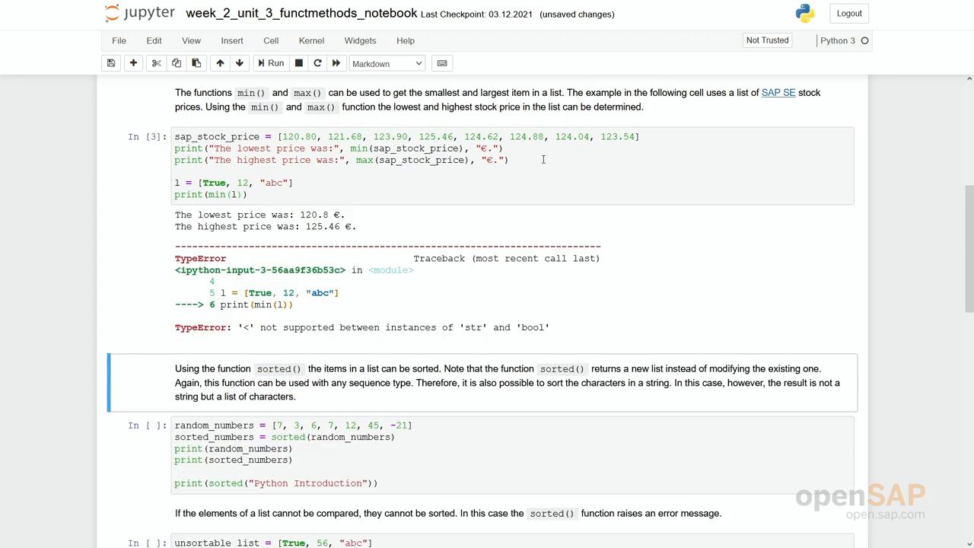
{"action": "mouse_move", "coordinate": [406, 293]}
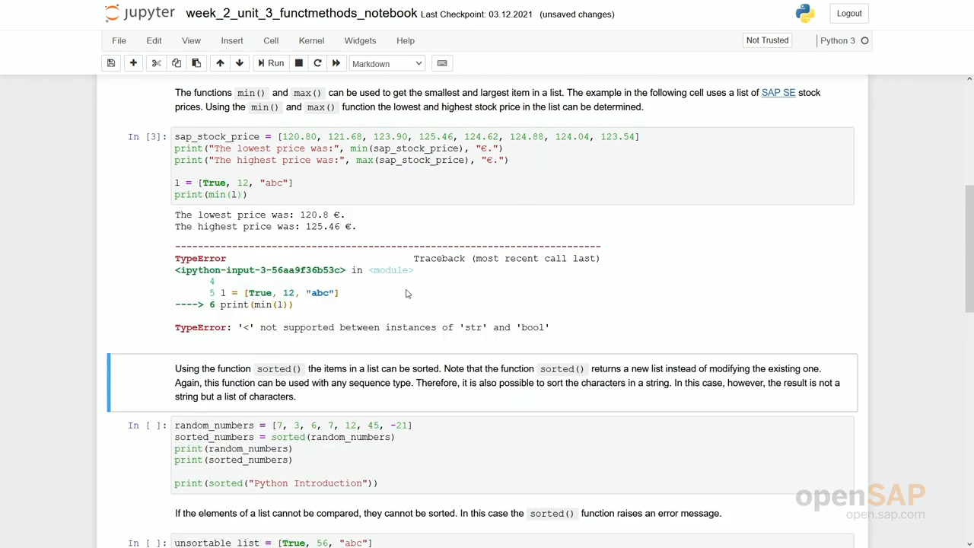
{"action": "mouse_move", "coordinate": [319, 334]}
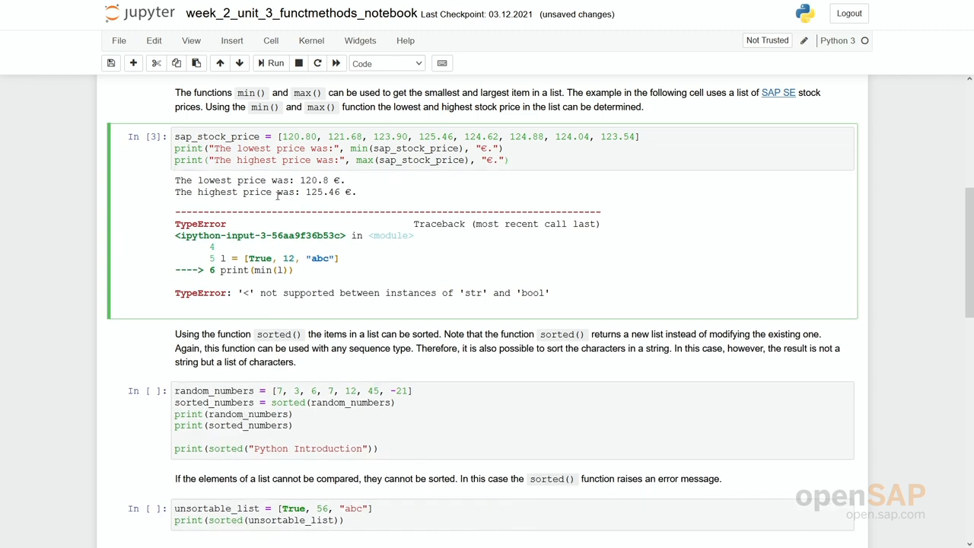
{"action": "mouse_move", "coordinate": [226, 323]}
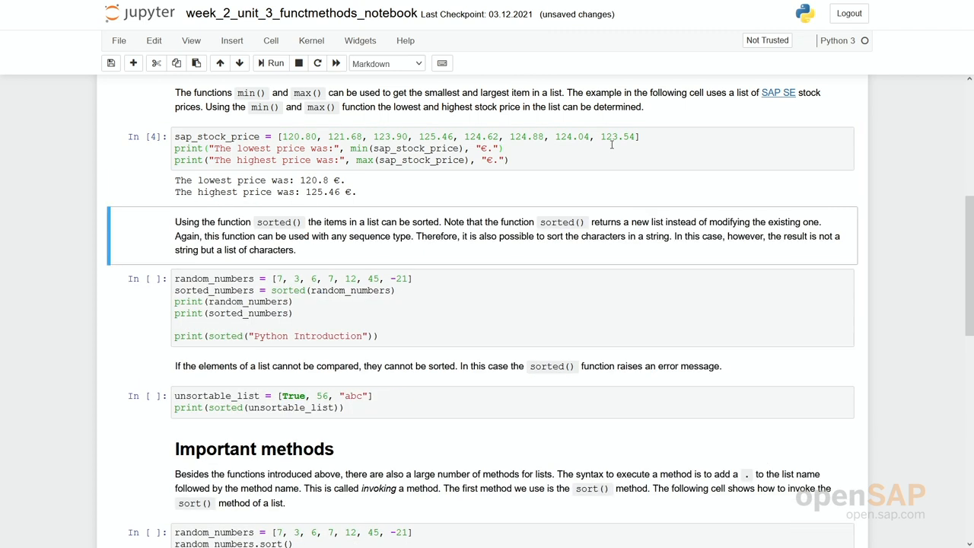
Rerun the cleaned stock price cell and select the random_numbers sorting cell.
{"action": "left_click", "coordinate": [514, 329]}
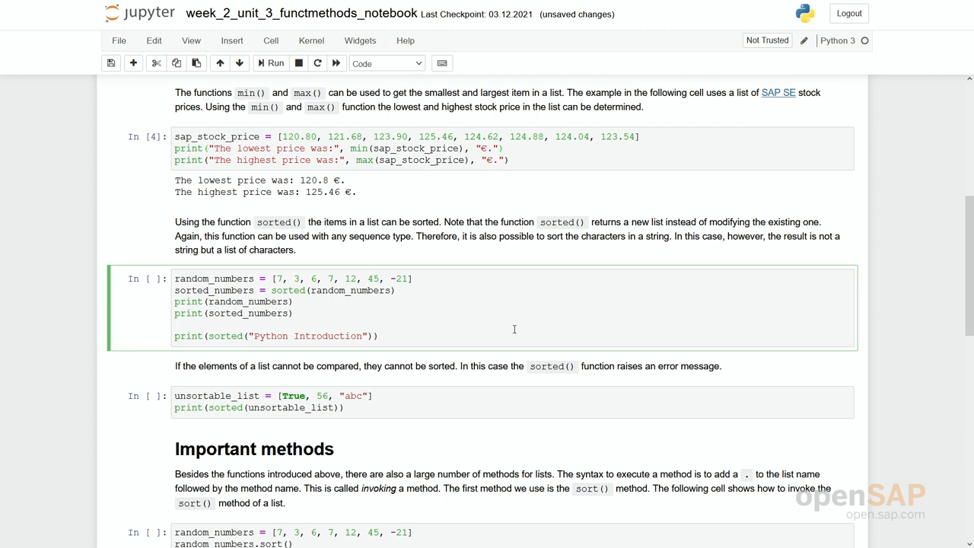
Run the sorted() cell, pointing out random_numbers and the 'Python Introduction' string being sorted.
{"action": "left_click", "coordinate": [176, 325]}
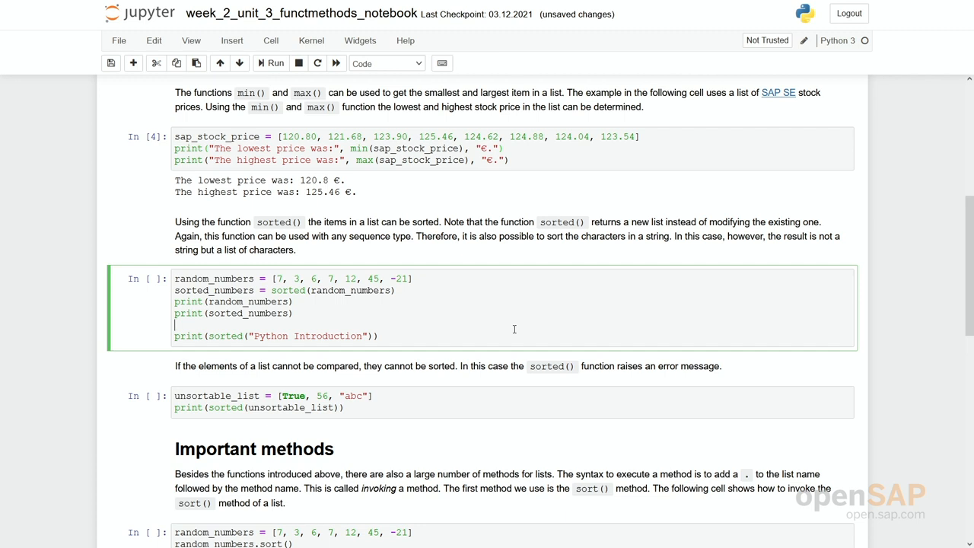
{"action": "mouse_move", "coordinate": [496, 354]}
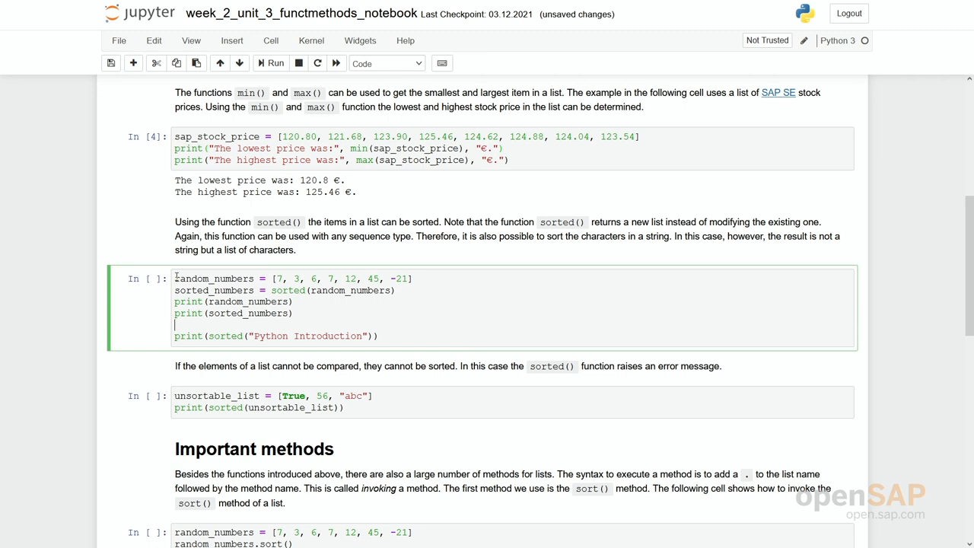
{"action": "double_click", "coordinate": [215, 278]}
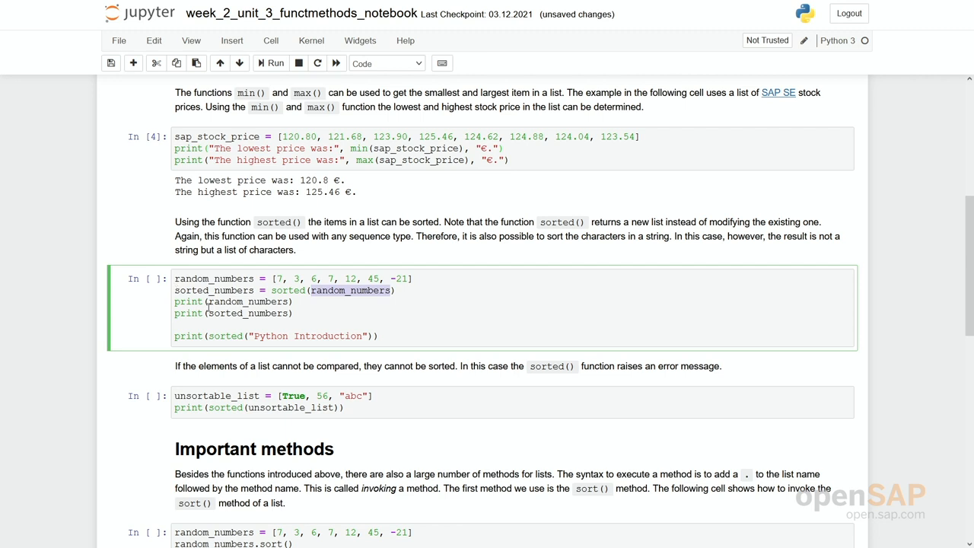
{"action": "left_click", "coordinate": [304, 313]}
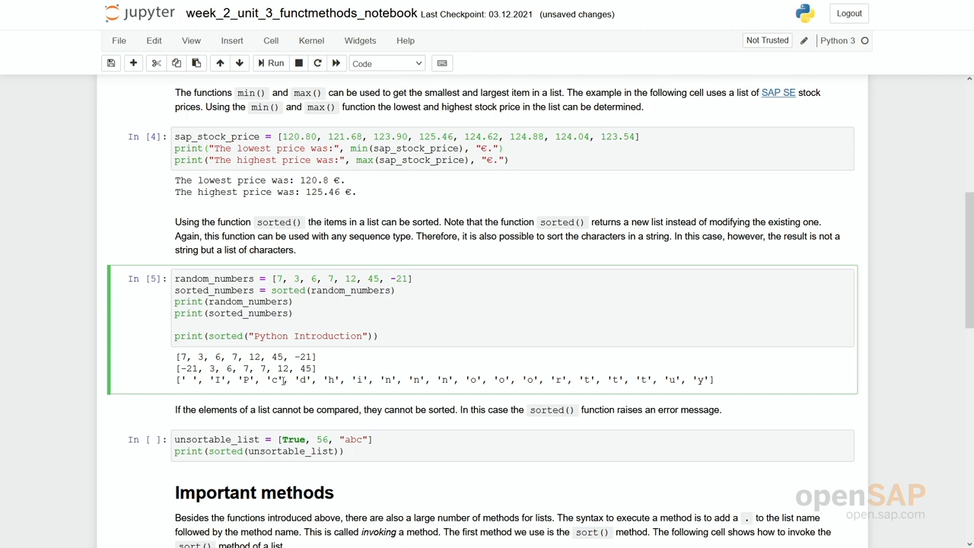
{"action": "left_click", "coordinate": [289, 335]}
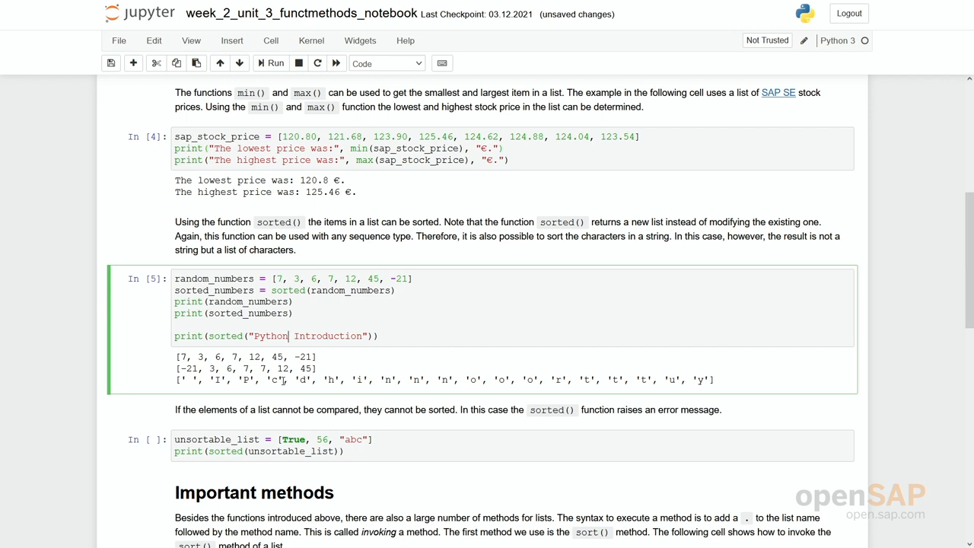
{"action": "scroll", "scroll_direction": "down", "scroll_amount": 3}
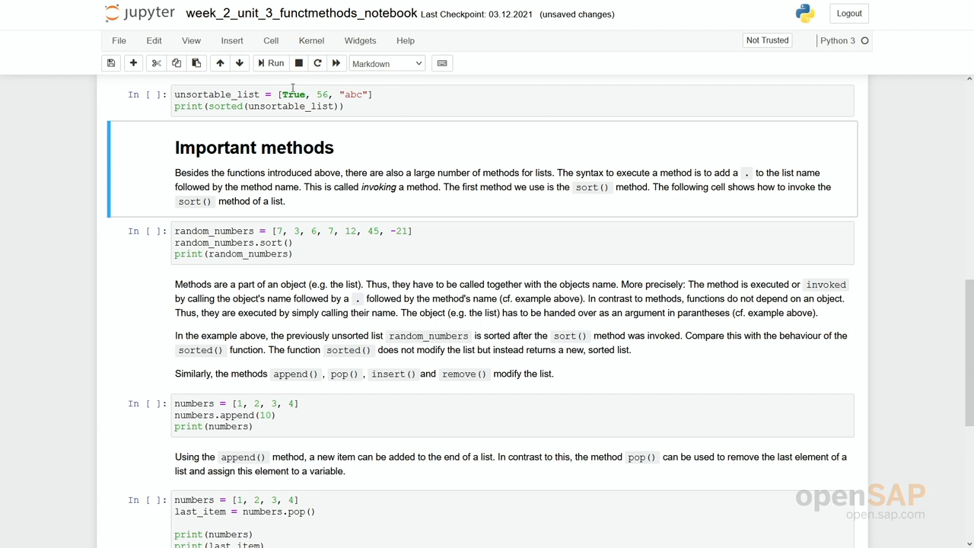
{"action": "mouse_move", "coordinate": [294, 92]}
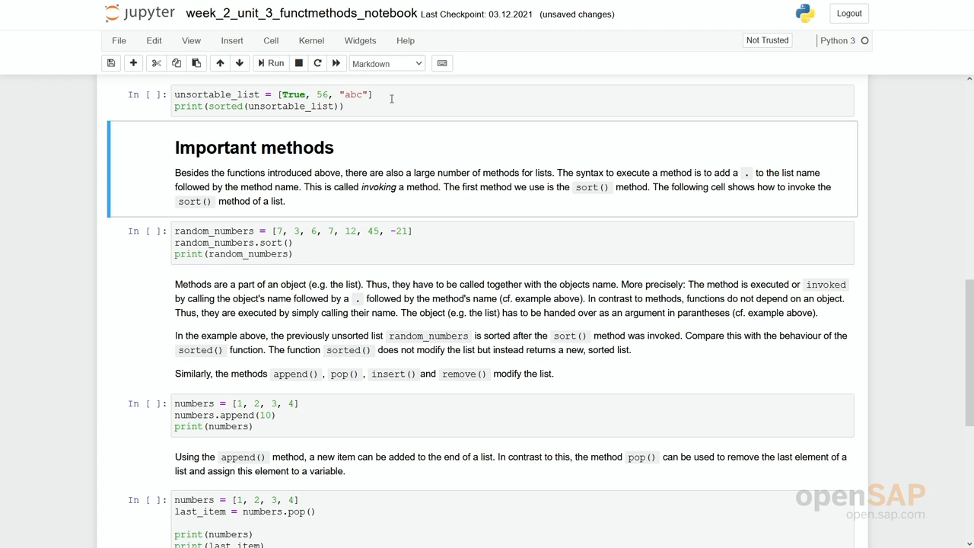
Select the random_numbers.sort() cell under the Important methods heading.
{"action": "left_click", "coordinate": [271, 63]}
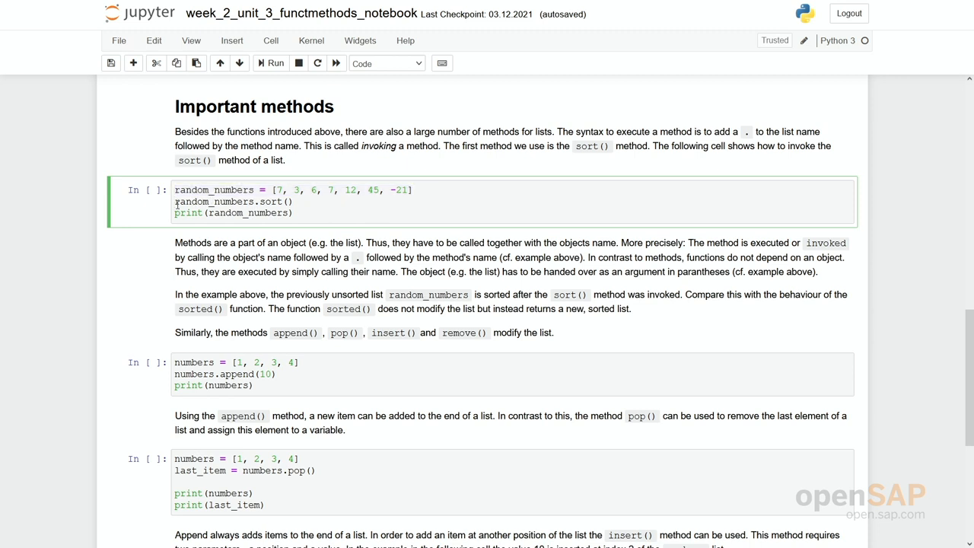
Highlight random_numbers and sort, then run the cell to print [-21, 3, 6, 7, 7, 12, 45].
{"action": "double_click", "coordinate": [214, 201]}
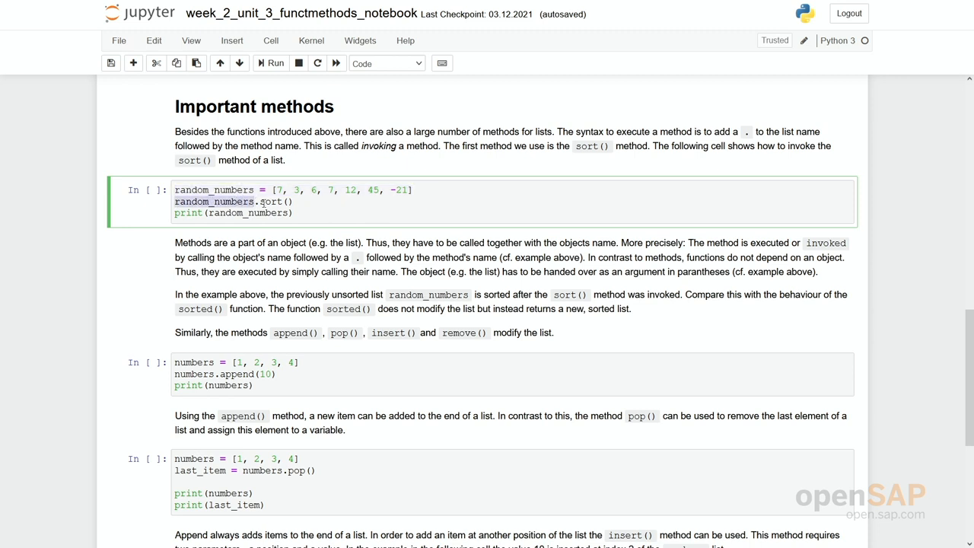
{"action": "double_click", "coordinate": [271, 201]}
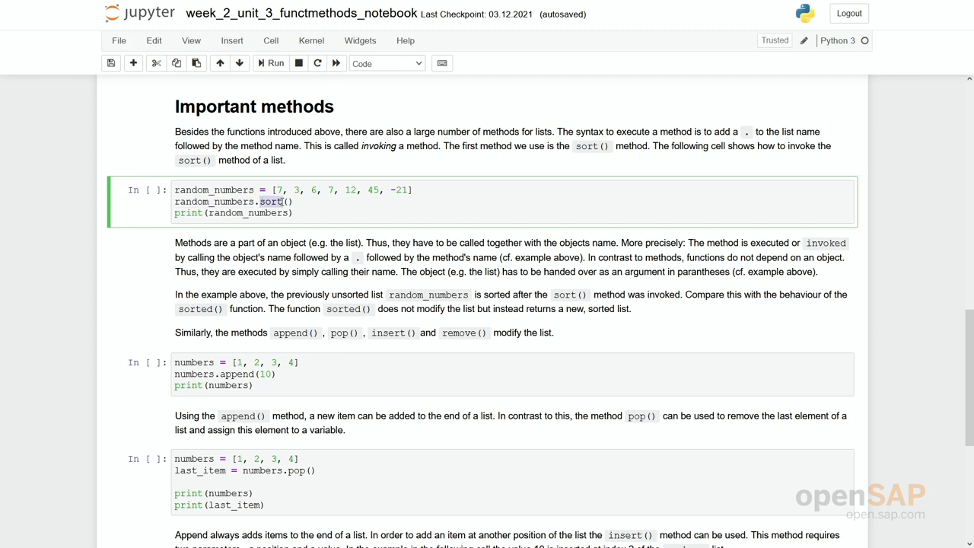
{"action": "left_click", "coordinate": [293, 201]}
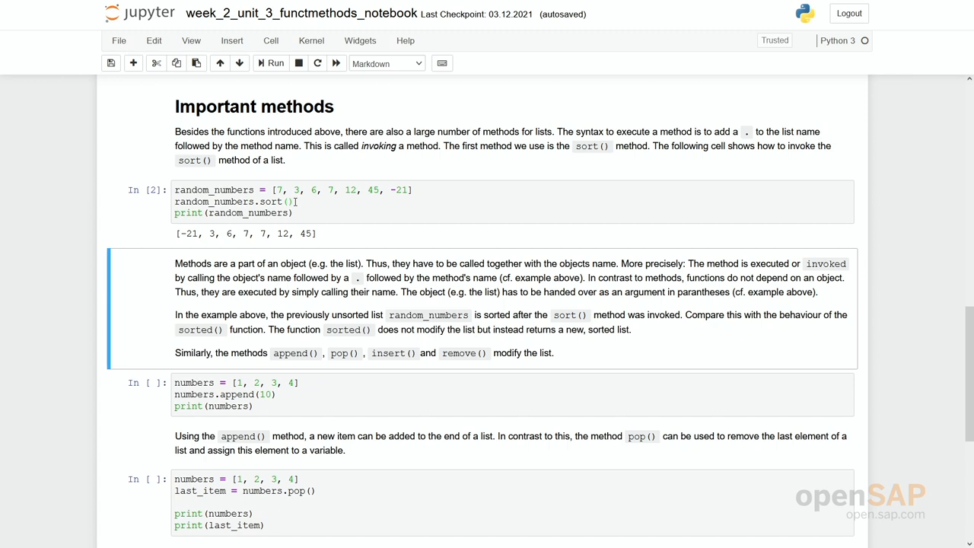
Scroll to the append() cell and run it, printing [1, 2, 3, 4, 10].
{"action": "scroll", "scroll_direction": "down", "scroll_amount": 3}
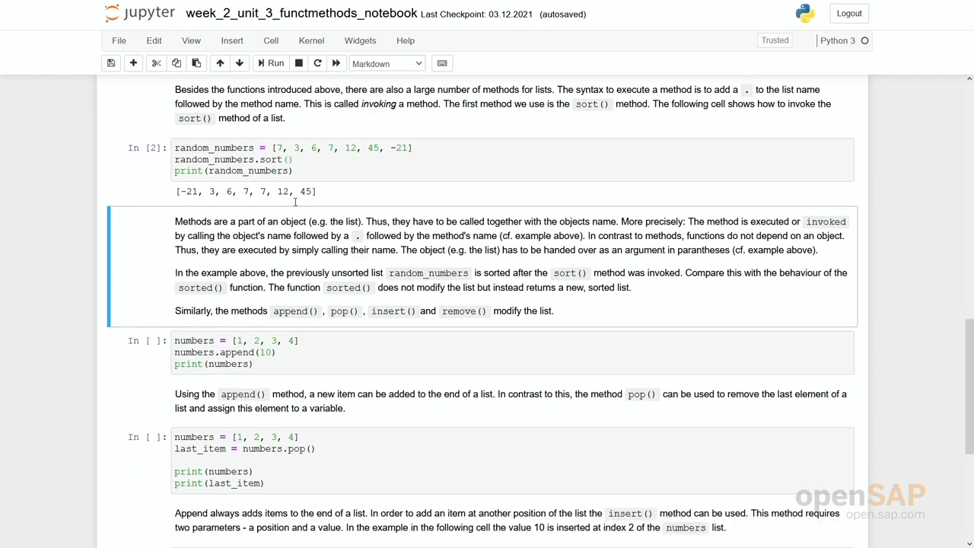
{"action": "scroll", "scroll_direction": "down", "scroll_amount": 3}
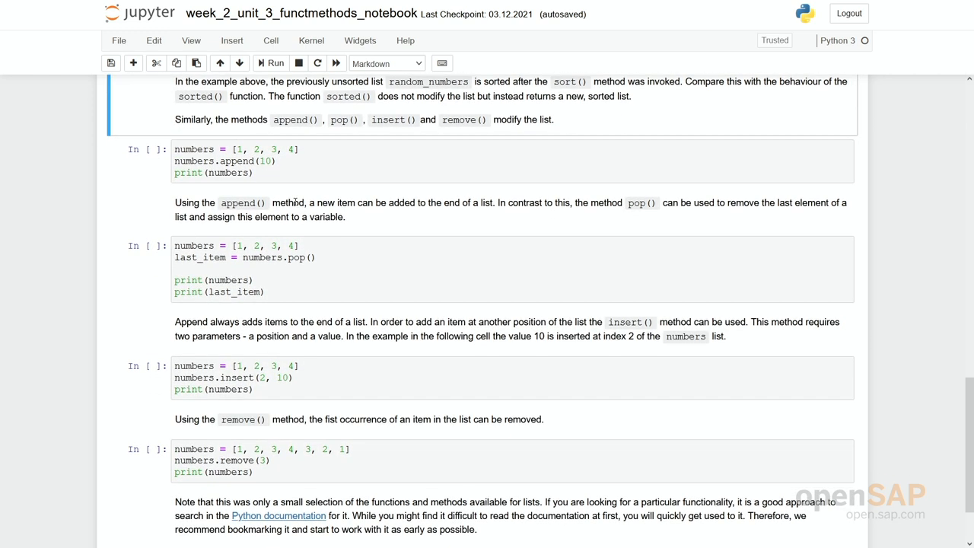
{"action": "mouse_move", "coordinate": [358, 118]}
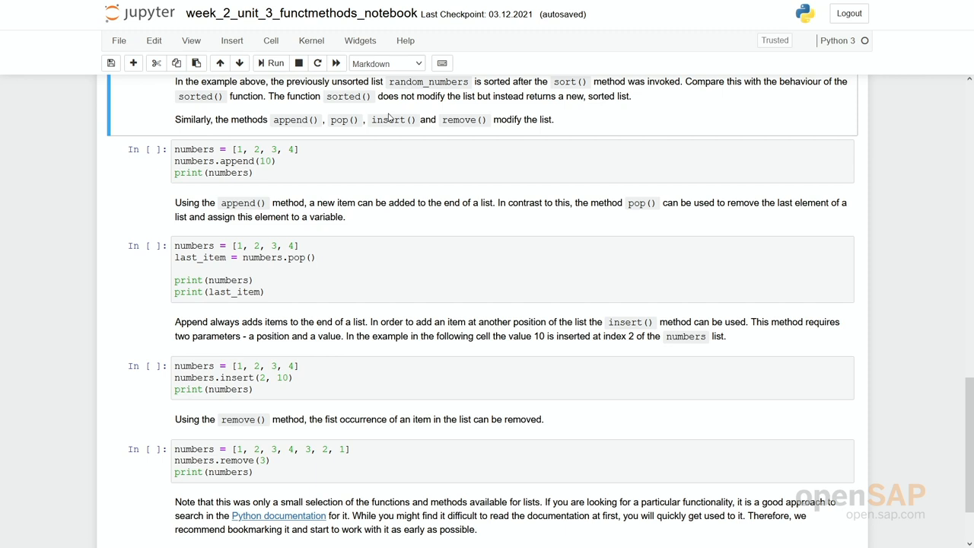
{"action": "scroll", "scroll_direction": "down", "scroll_amount": 3}
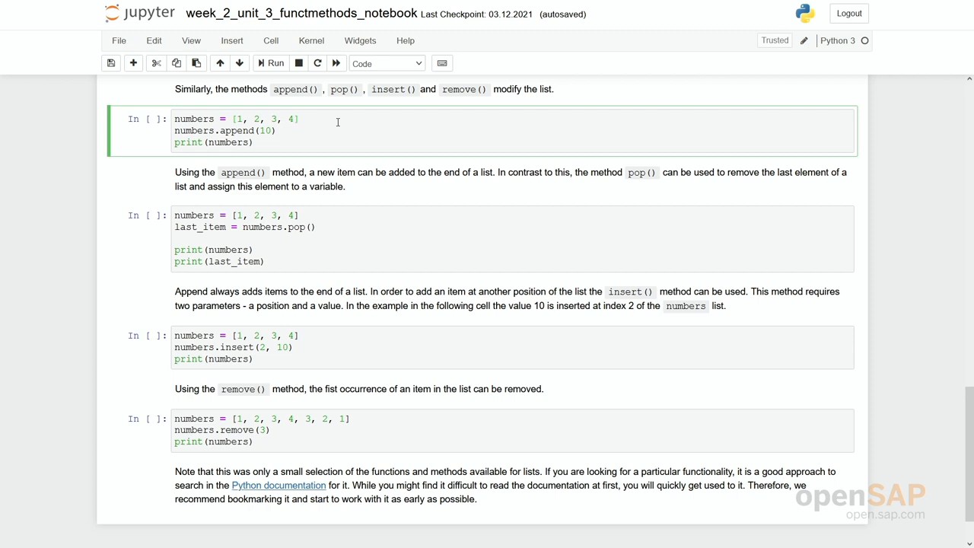
{"action": "mouse_move", "coordinate": [286, 134]}
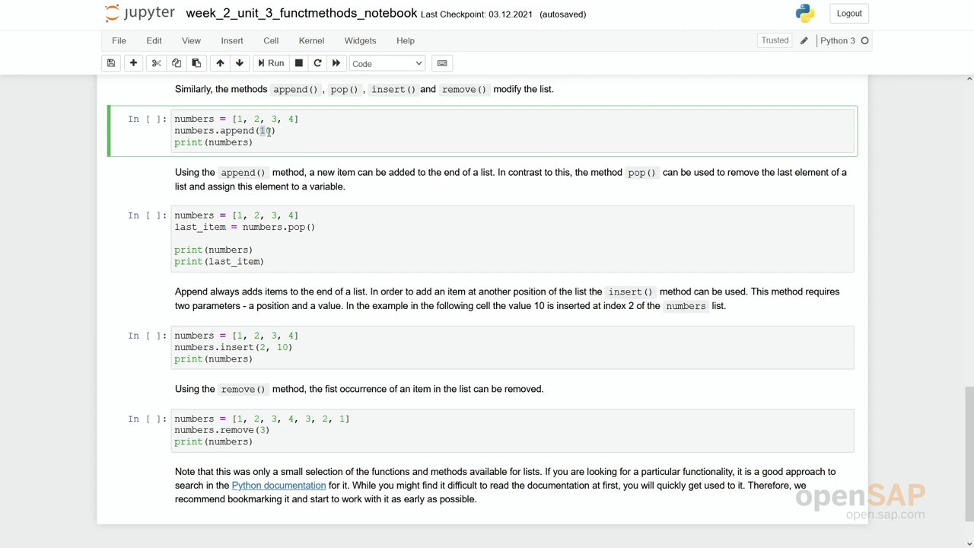
{"action": "left_click", "coordinate": [271, 63]}
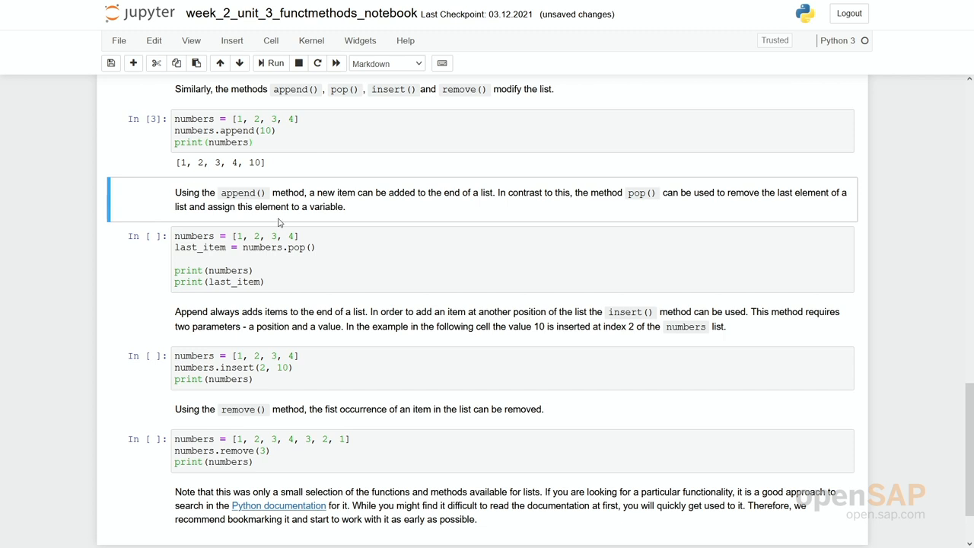
Run the pop() cell while highlighting pop, numbers and last_item, printing [1, 2, 3] and 4.
{"action": "left_click", "coordinate": [290, 248]}
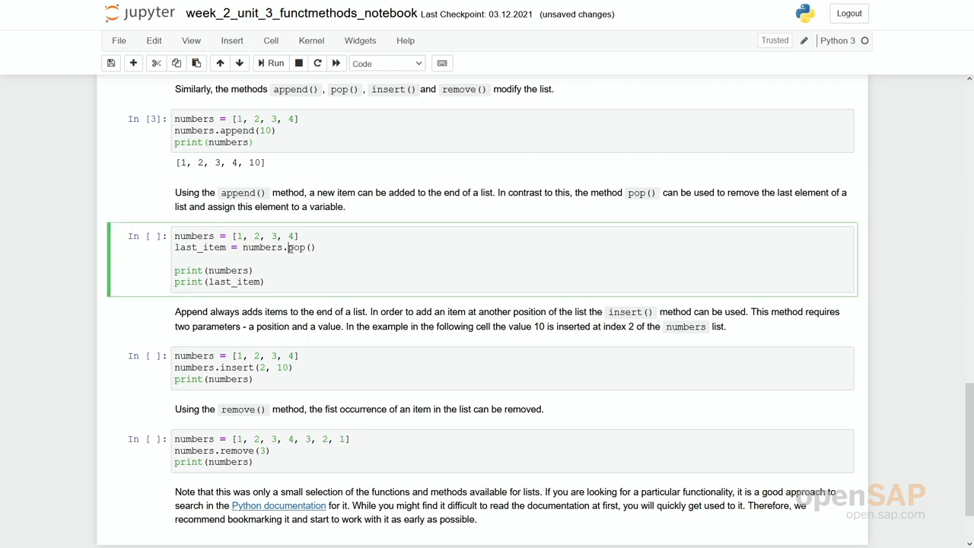
{"action": "double_click", "coordinate": [300, 247]}
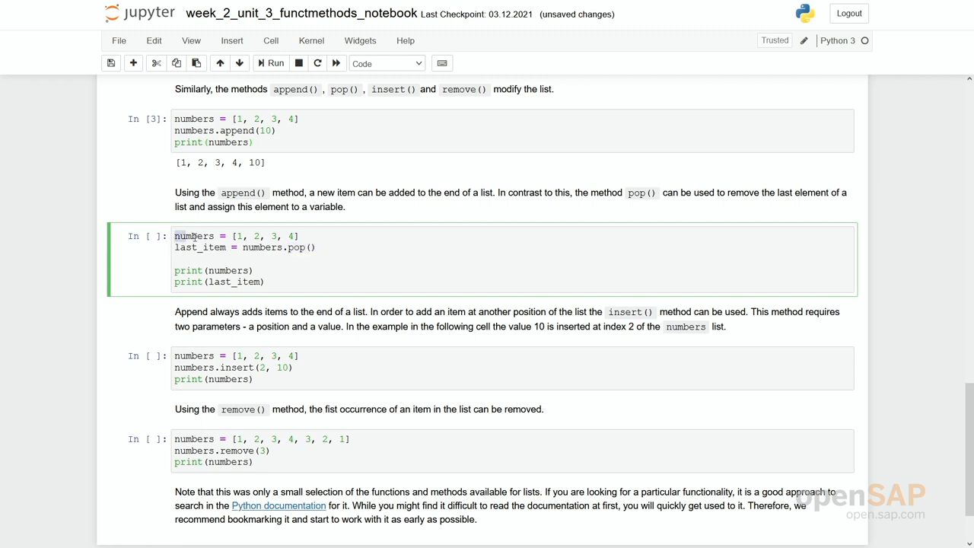
{"action": "left_click_drag", "start_coordinate": [174, 235], "coordinate": [301, 235]}
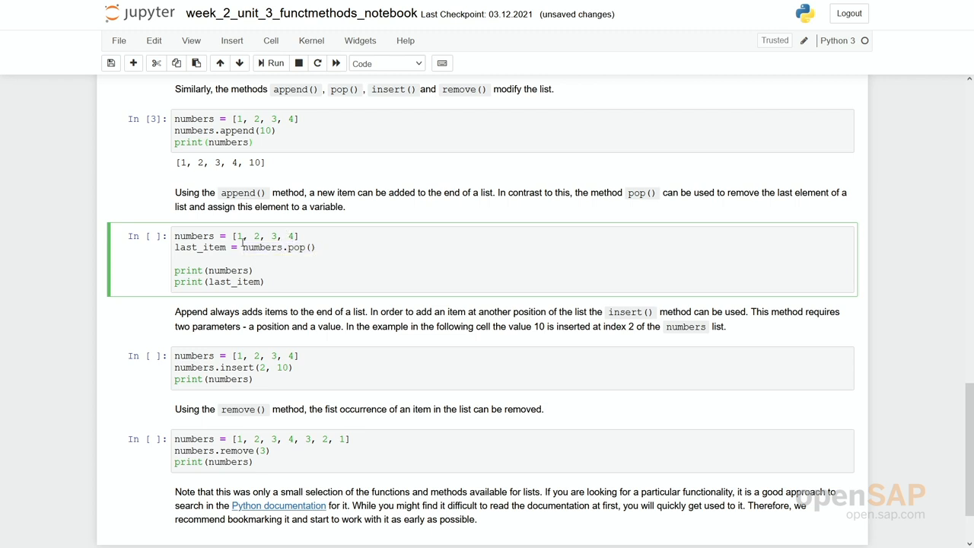
{"action": "double_click", "coordinate": [195, 248]}
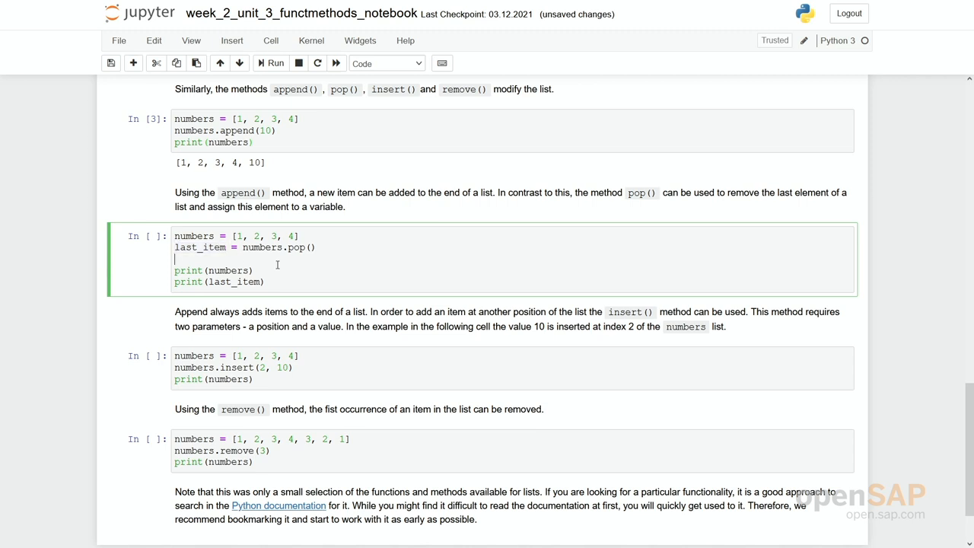
{"action": "left_click", "coordinate": [275, 63]}
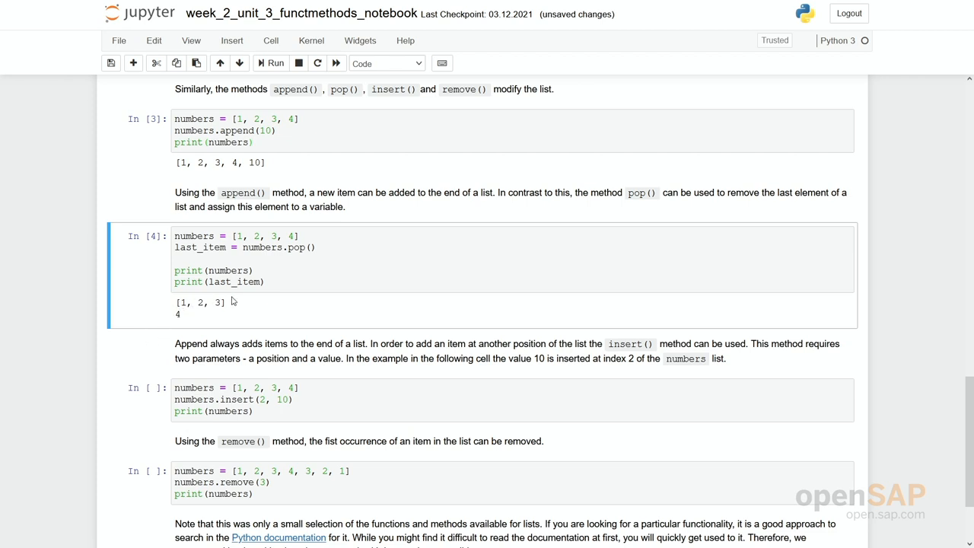
{"action": "mouse_move", "coordinate": [198, 324]}
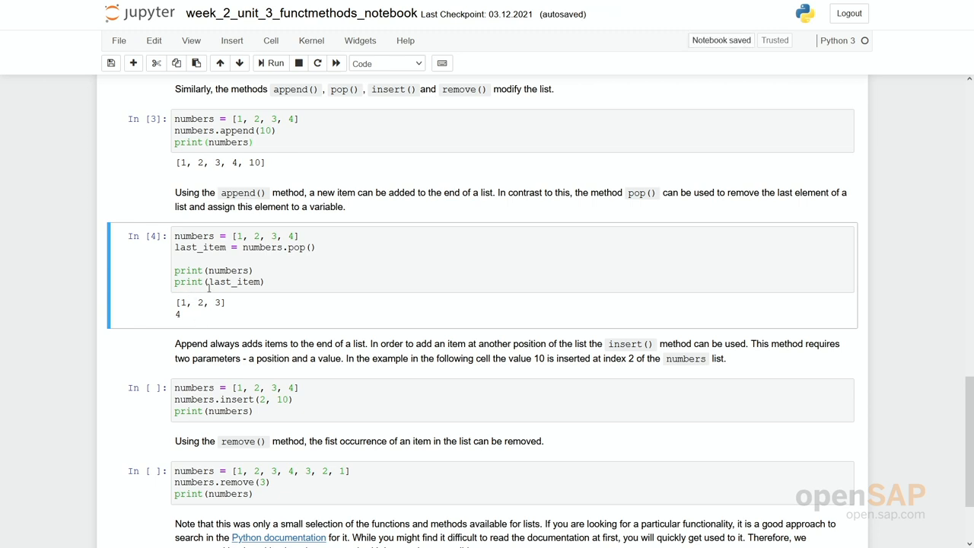
{"action": "double_click", "coordinate": [227, 282]}
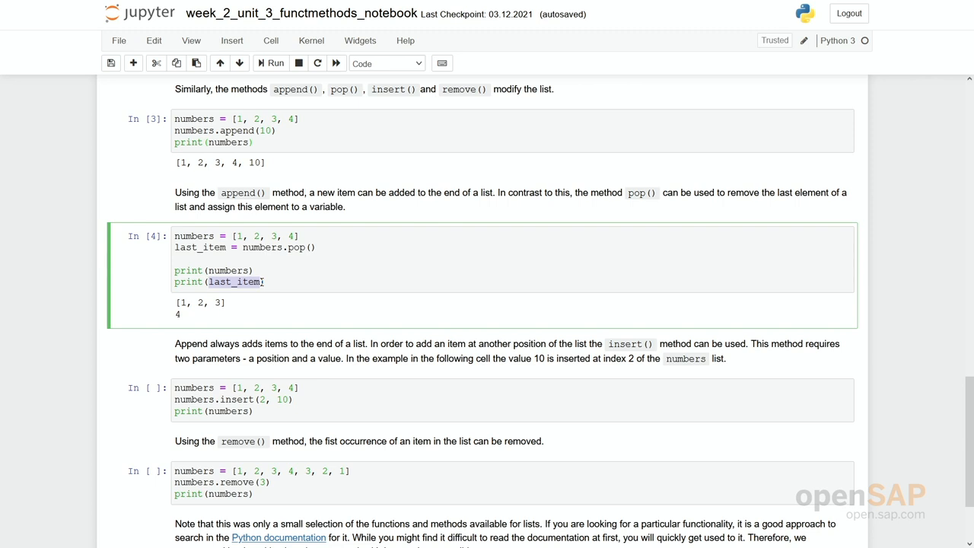
{"action": "mouse_move", "coordinate": [317, 356]}
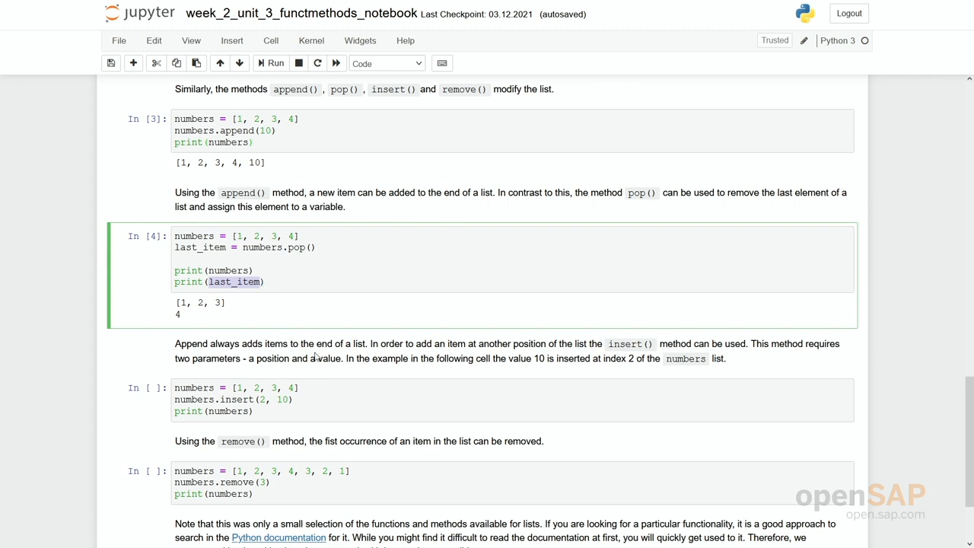
{"action": "scroll", "scroll_direction": "down", "scroll_amount": 3}
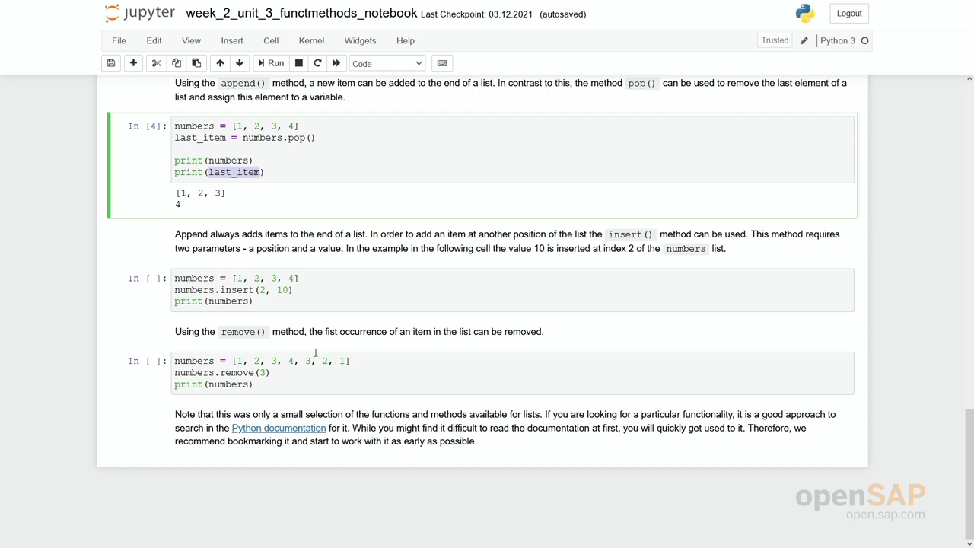
{"action": "mouse_move", "coordinate": [642, 247]}
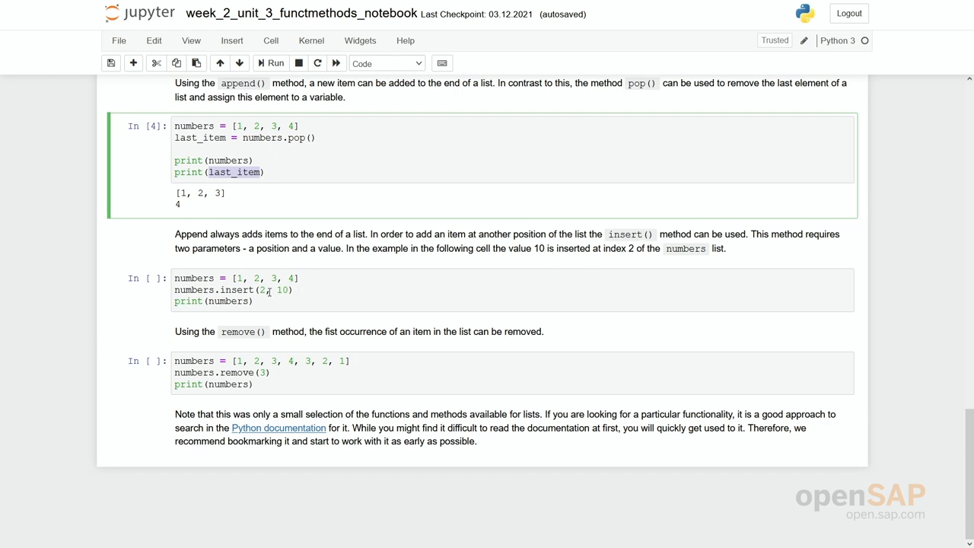
{"action": "left_click", "coordinate": [264, 290]}
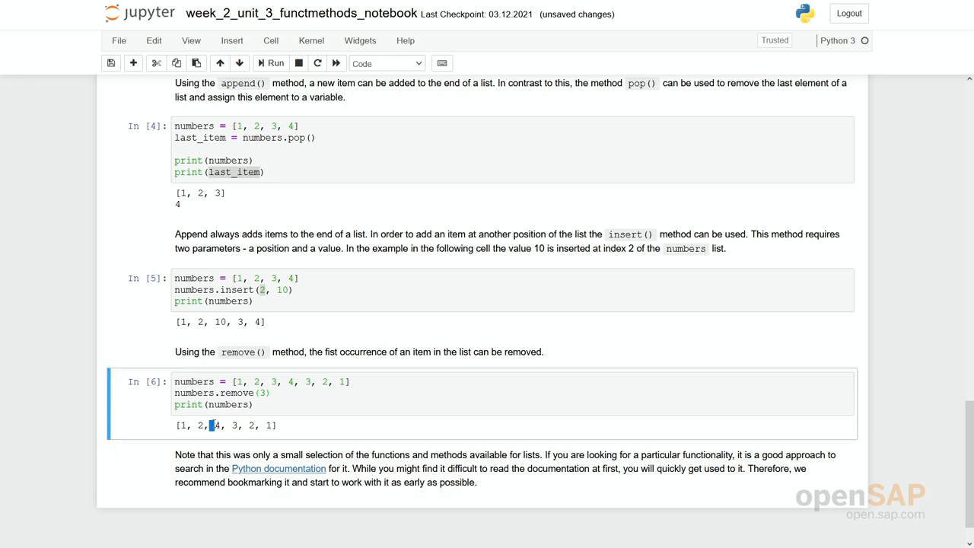
Point out the first and second 3 in the remove() example list.
{"action": "left_click", "coordinate": [280, 381]}
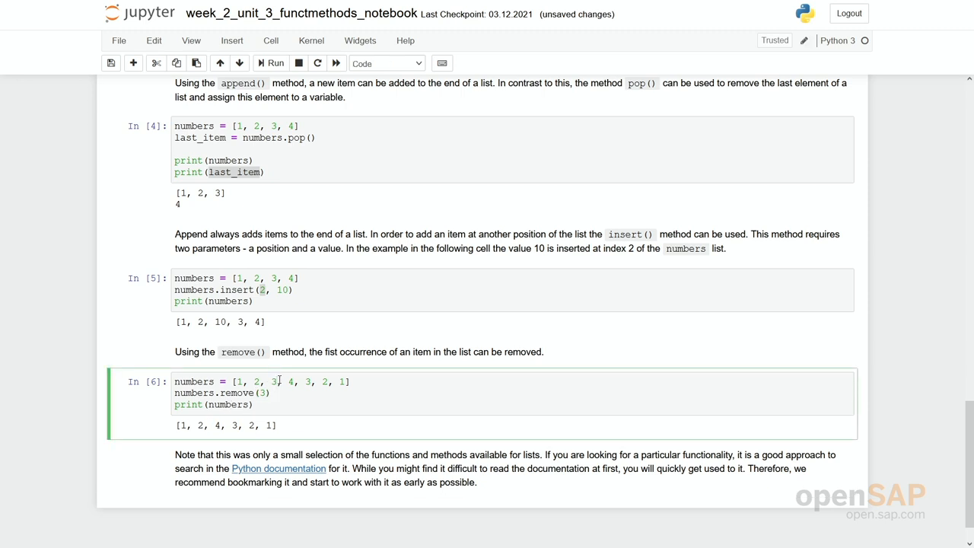
{"action": "double_click", "coordinate": [308, 381]}
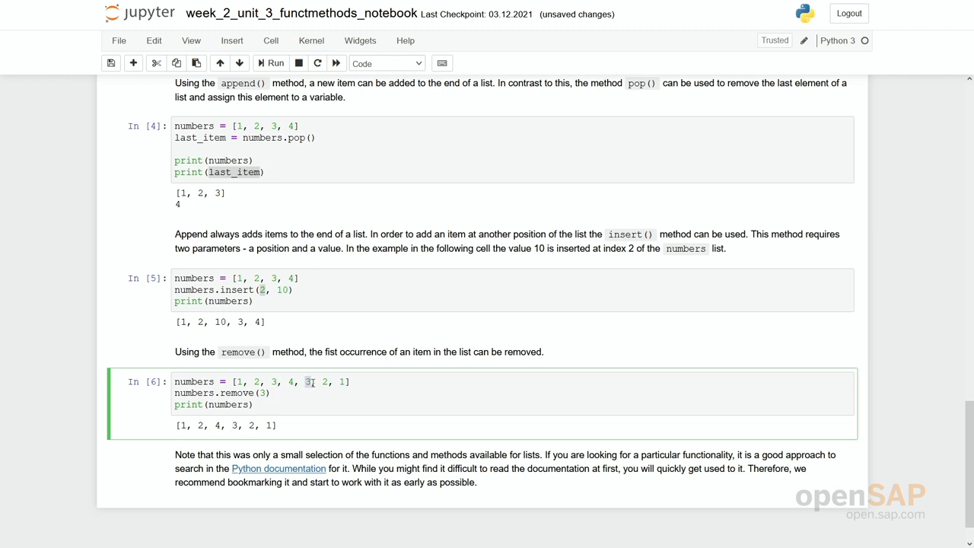